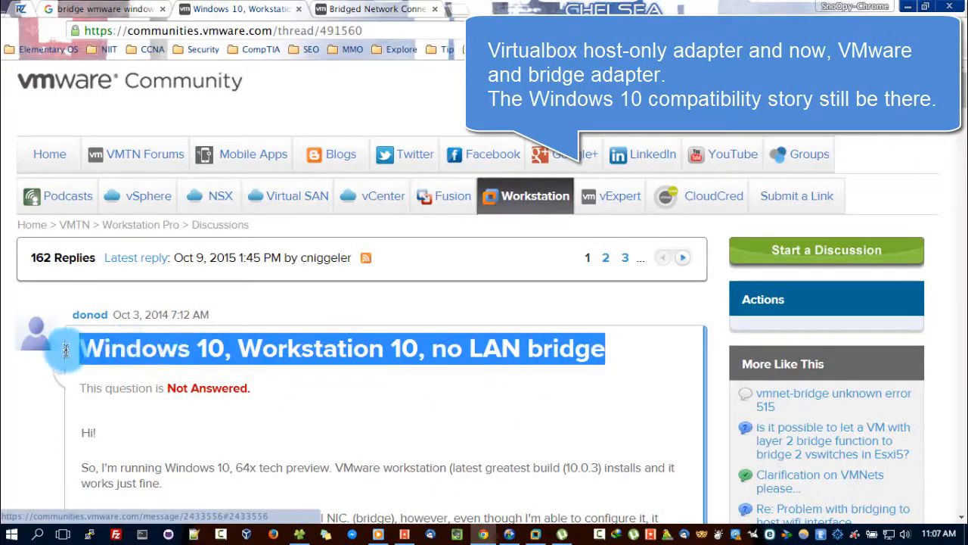
Step: Highlight the article passages explaining that the direct bridge fails, and read further
scroll("down", 3)
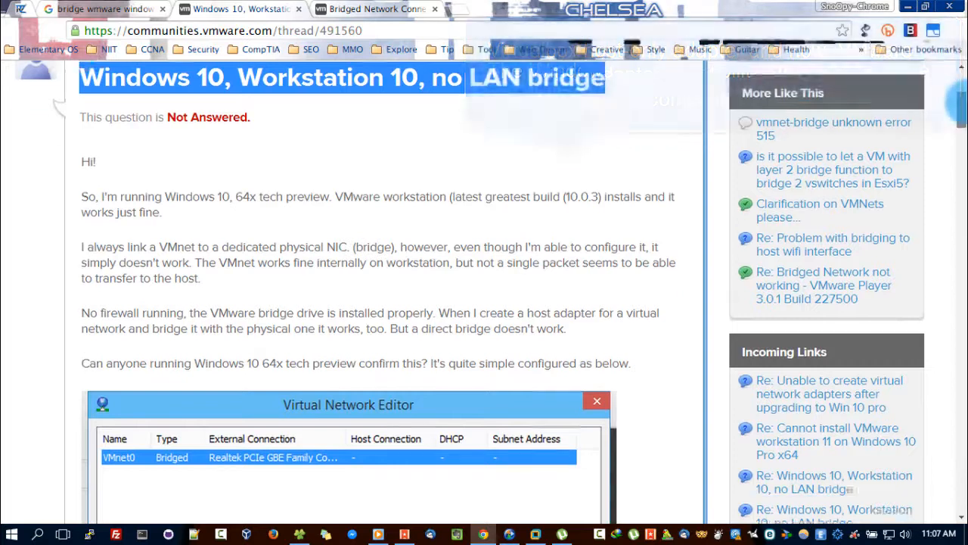
scroll("down", 3)
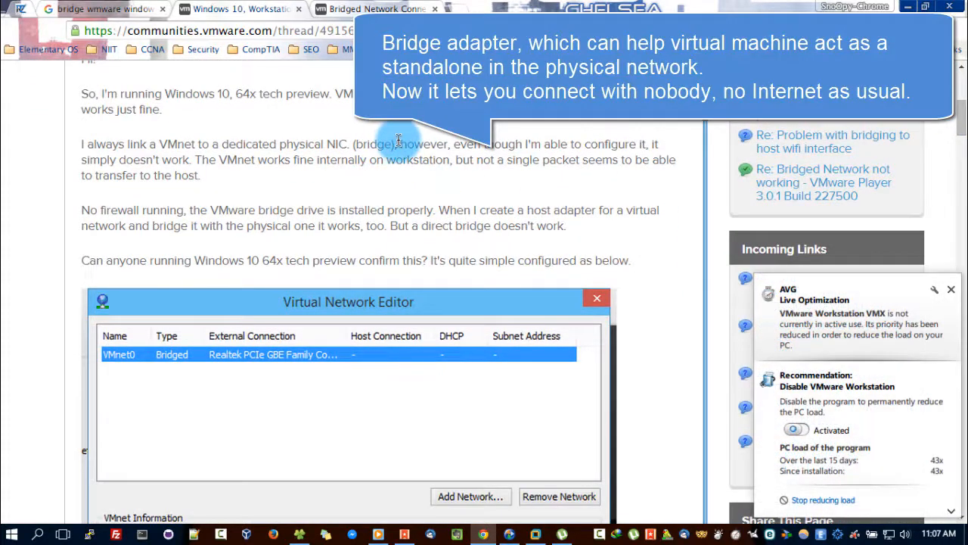
double_click(173, 160)
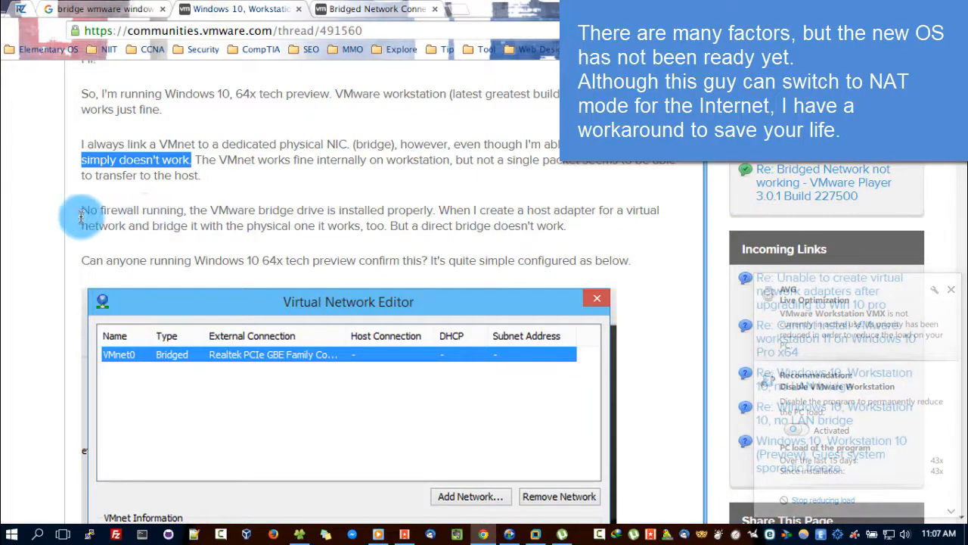
left_click_drag(81, 209, 566, 226)
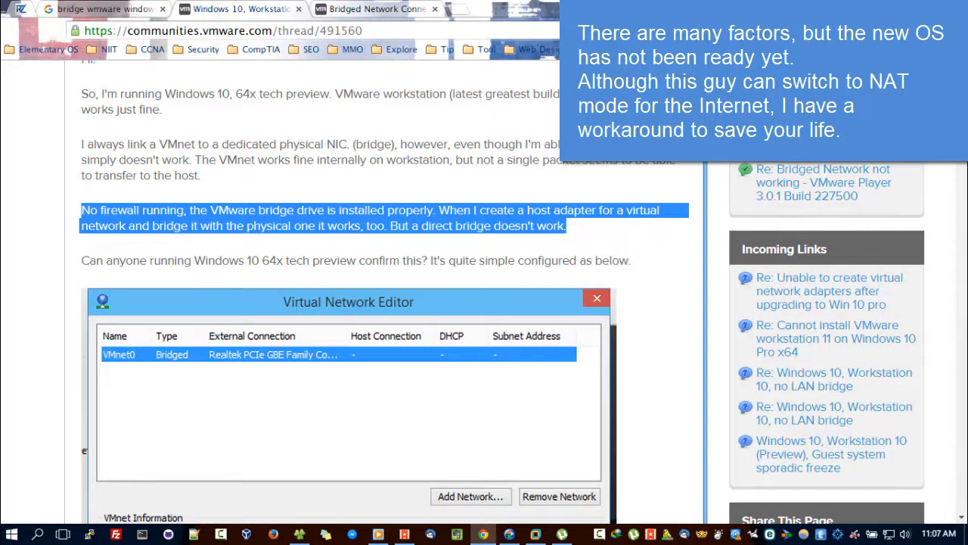
scroll("down", 3)
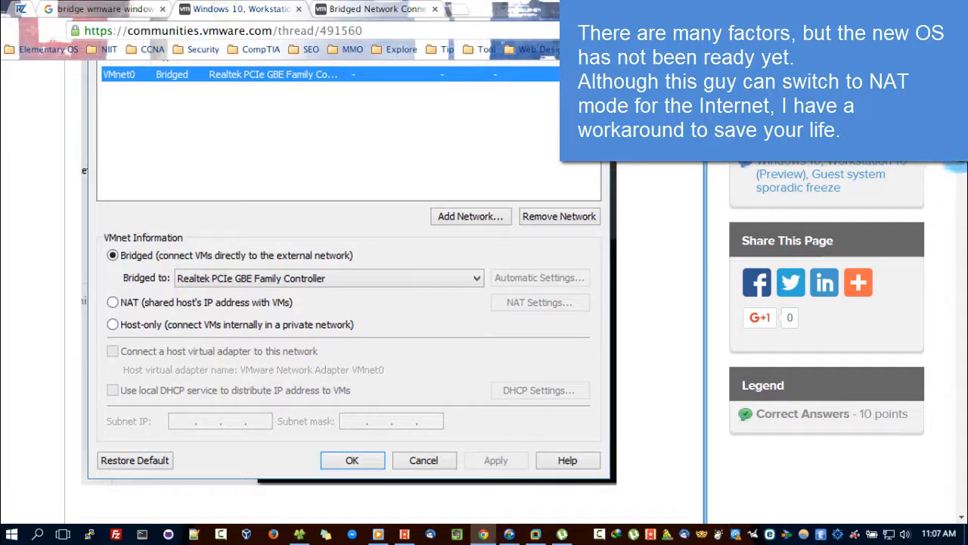
scroll("down", 3)
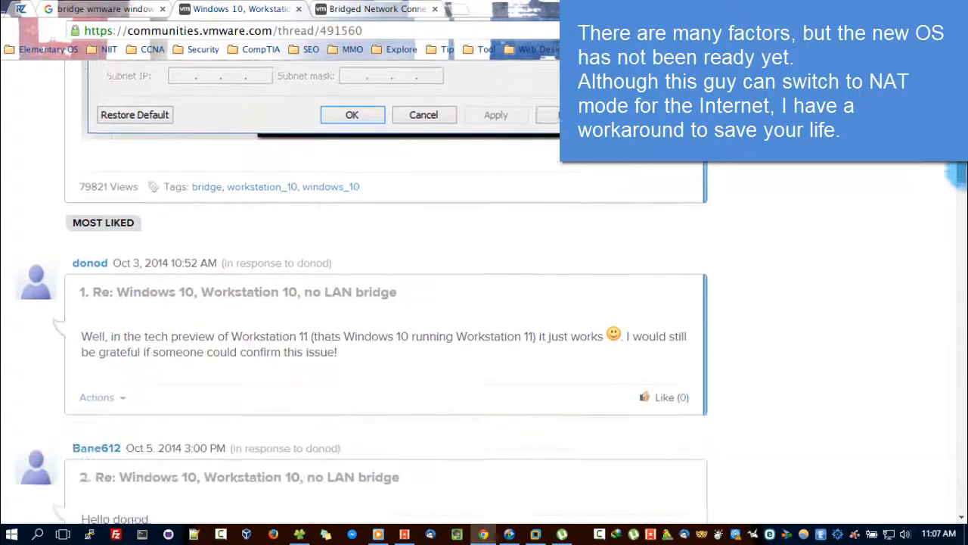
scroll("down", 3)
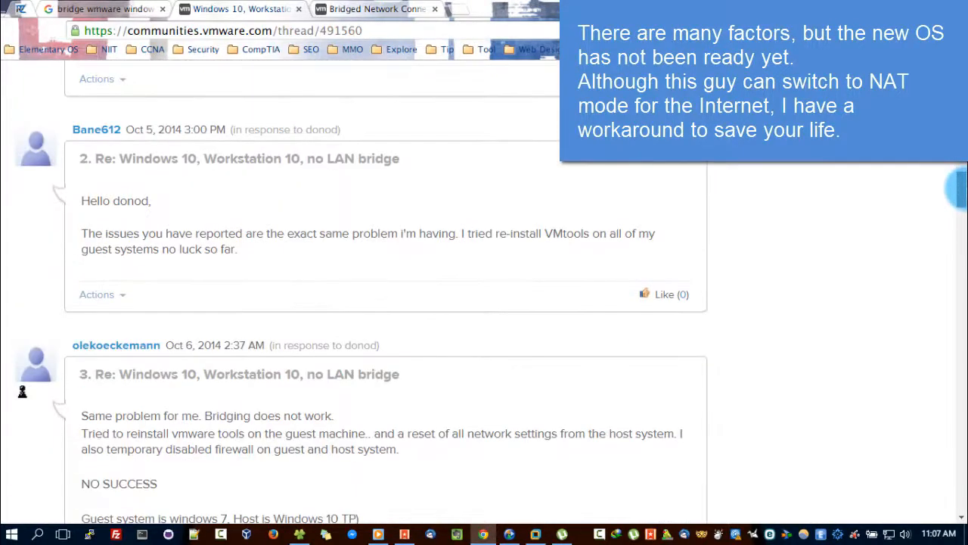
scroll("down", 3)
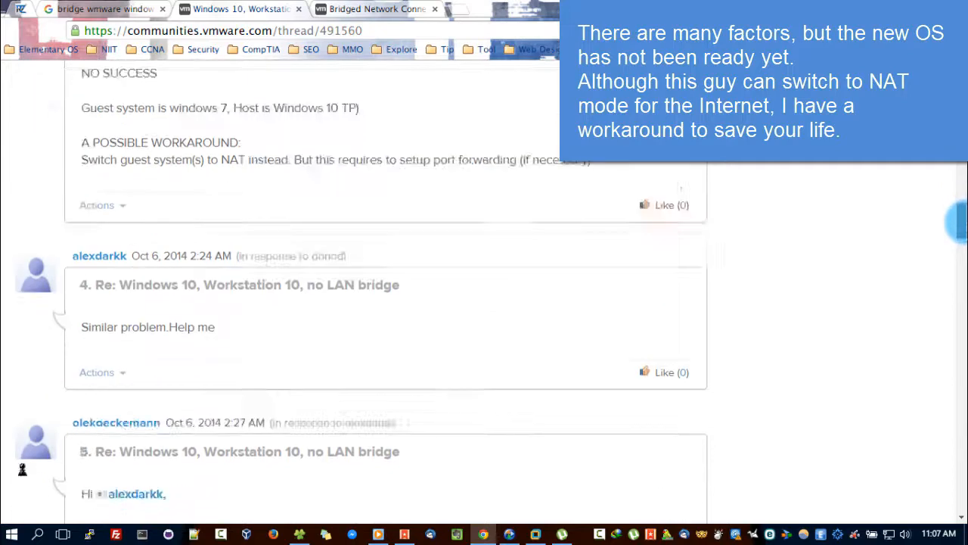
scroll("down", 3)
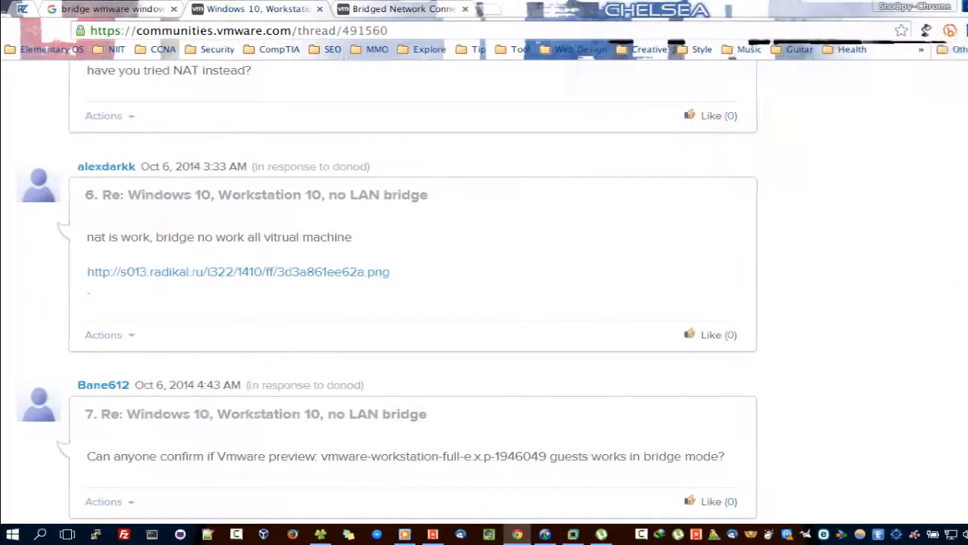
scroll("down", 3)
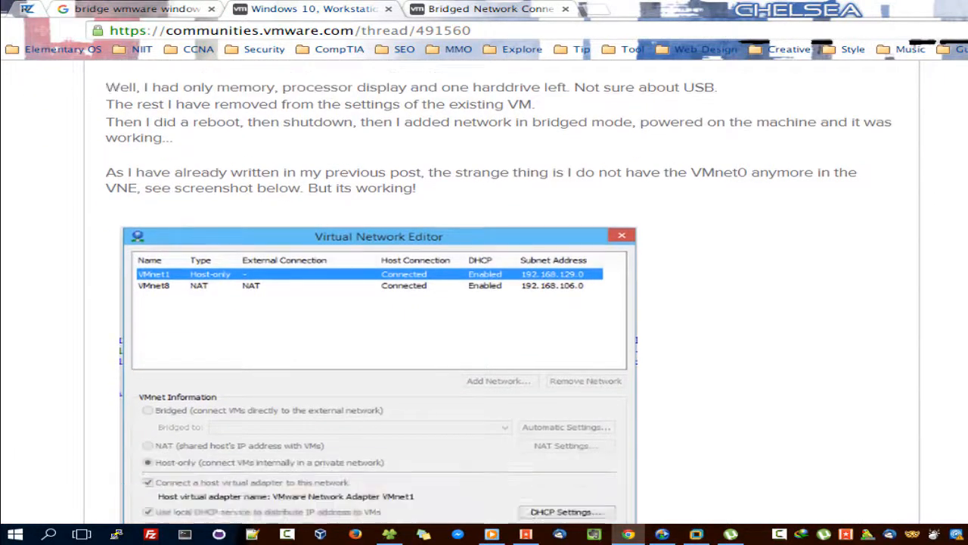
scroll("down", 3)
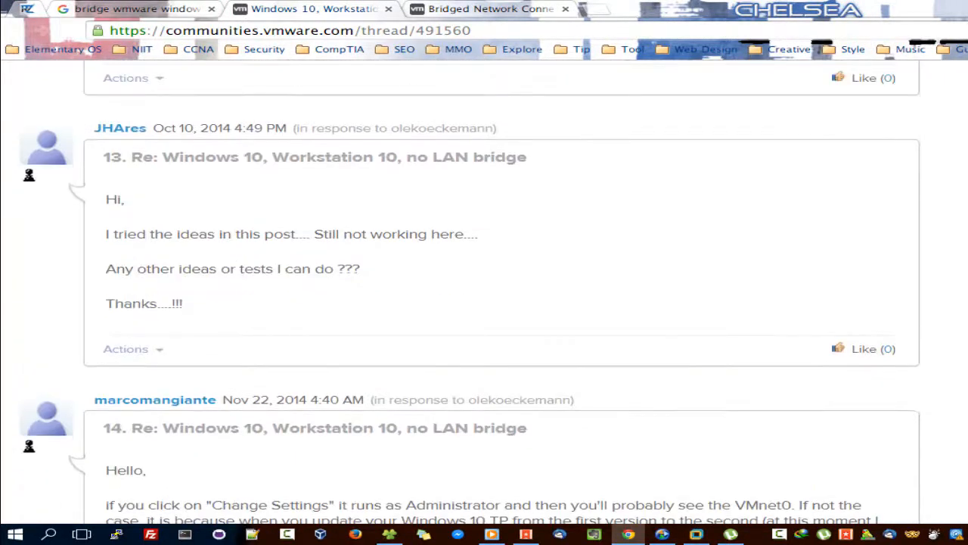
Step: Close the virtual machine settings and elevate the Virtual Network Editor with Change Settings
scroll("up", 3)
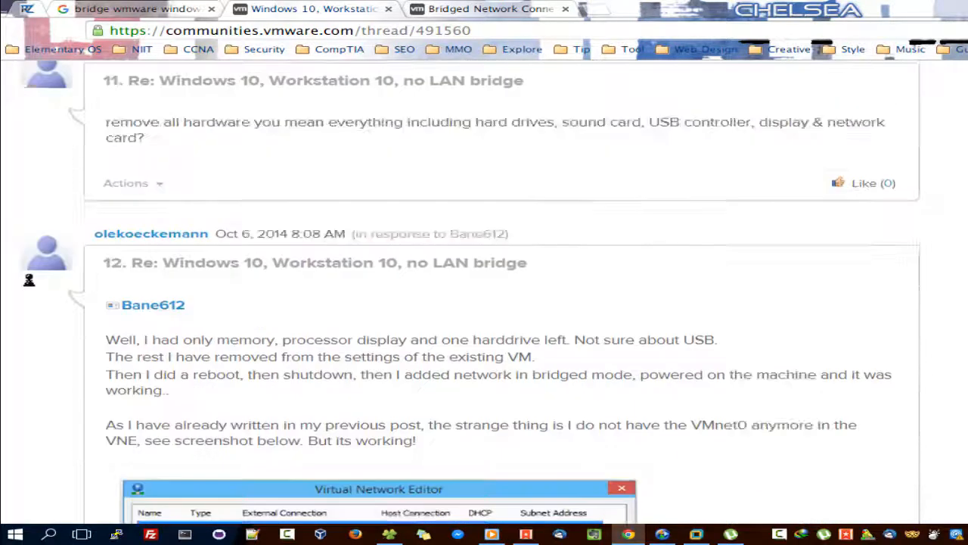
scroll("up", 3)
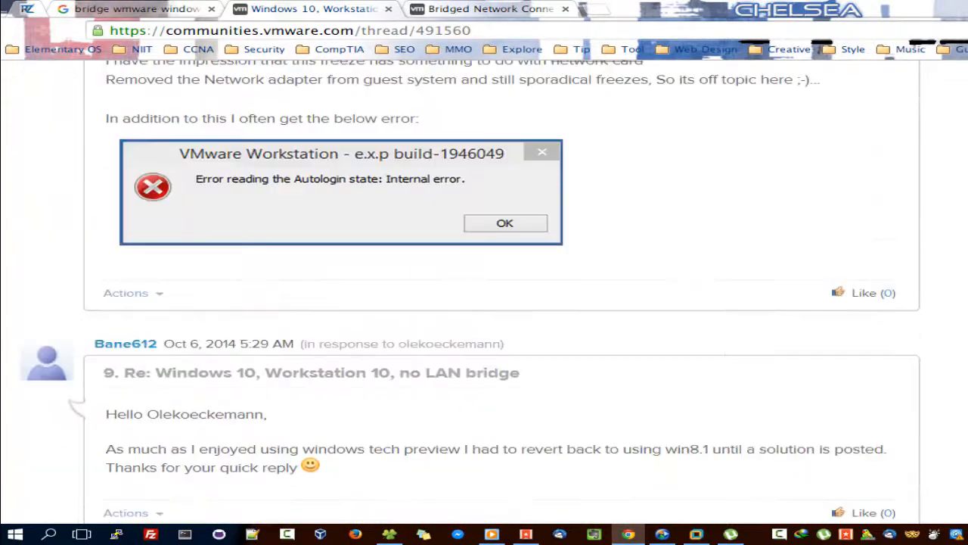
scroll("up", 3)
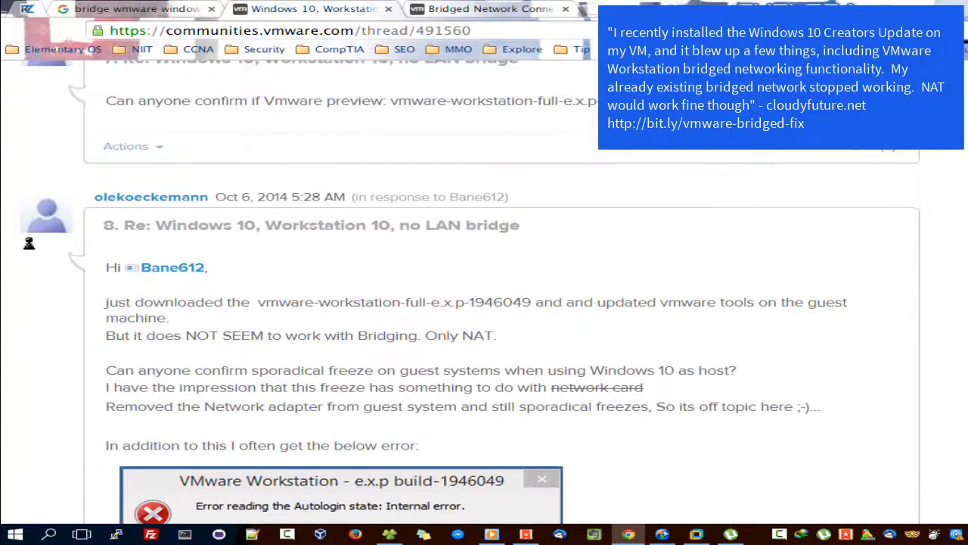
scroll("up", 3)
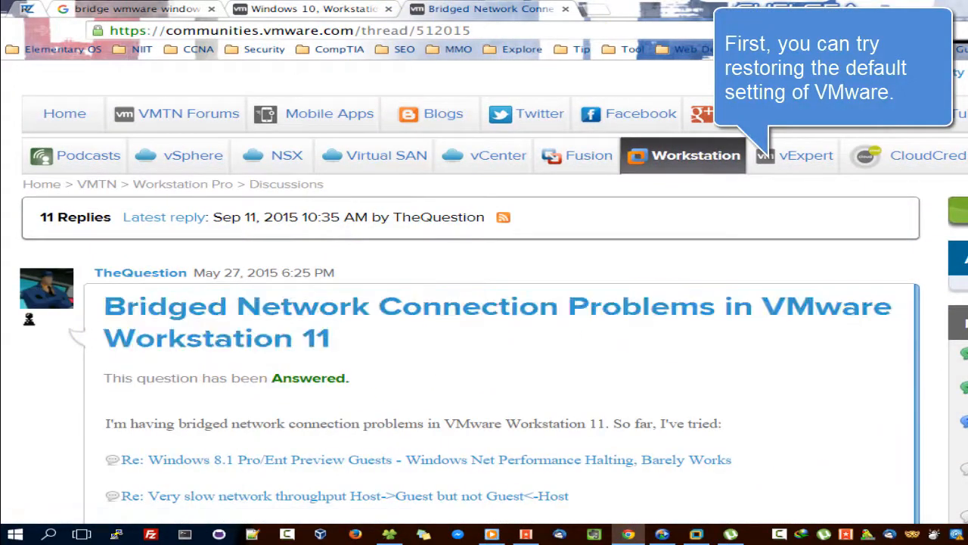
scroll("down", 3)
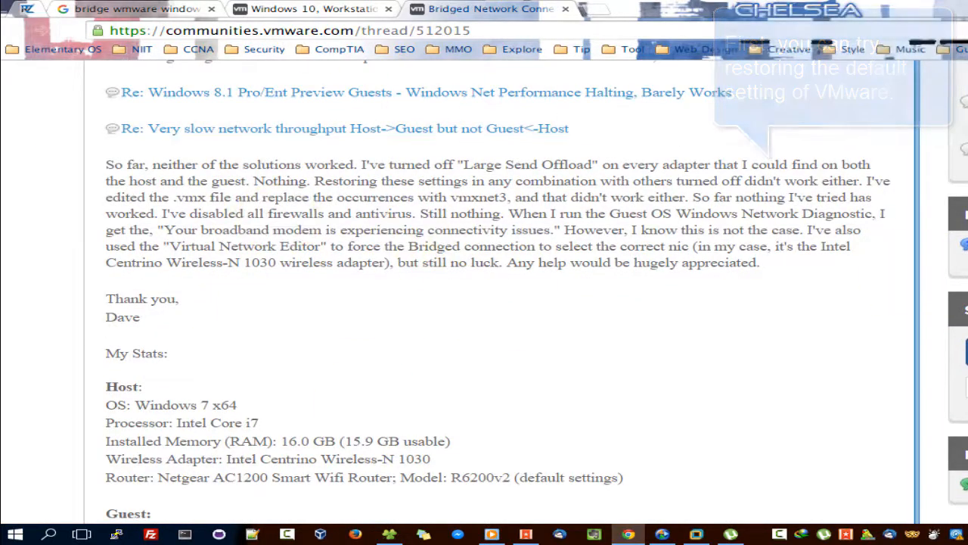
scroll("down", 3)
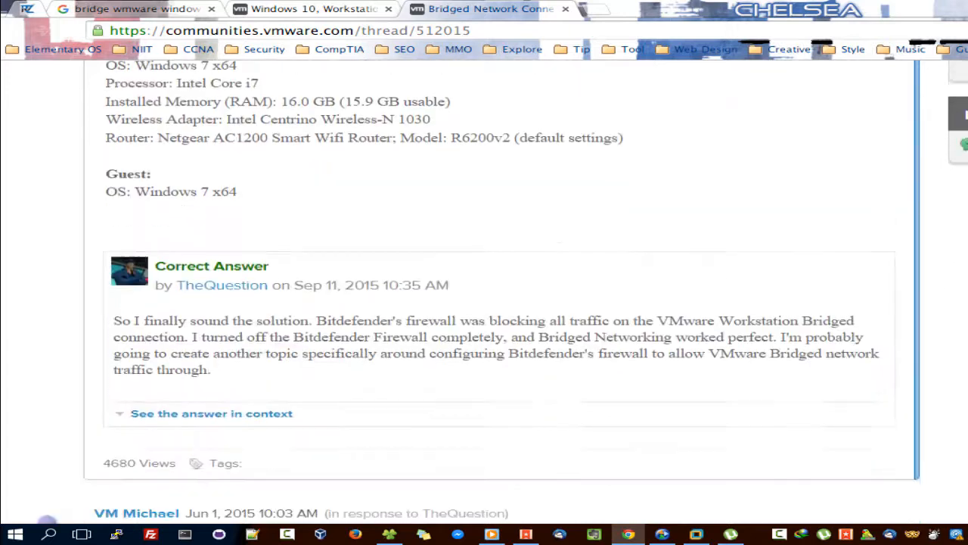
scroll("up", 3)
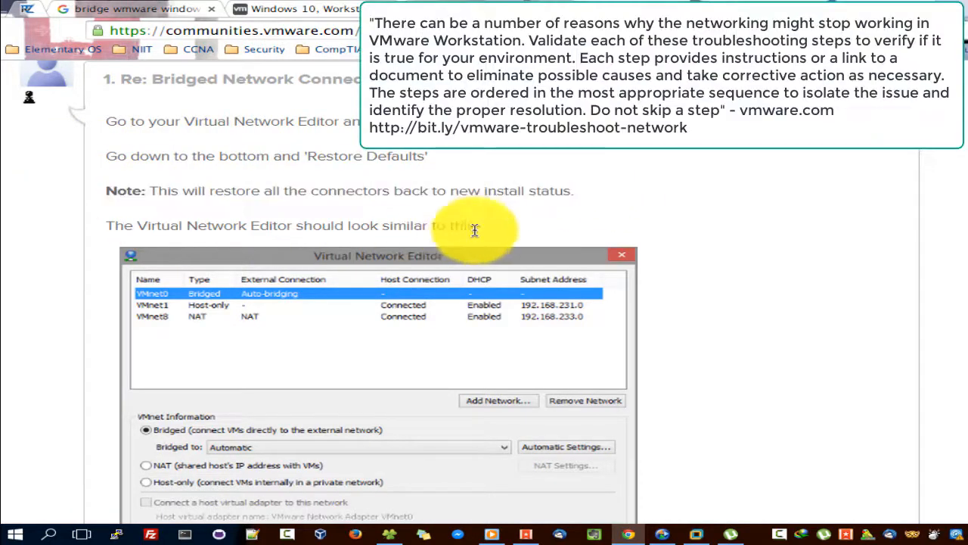
mouse_move(474, 229)
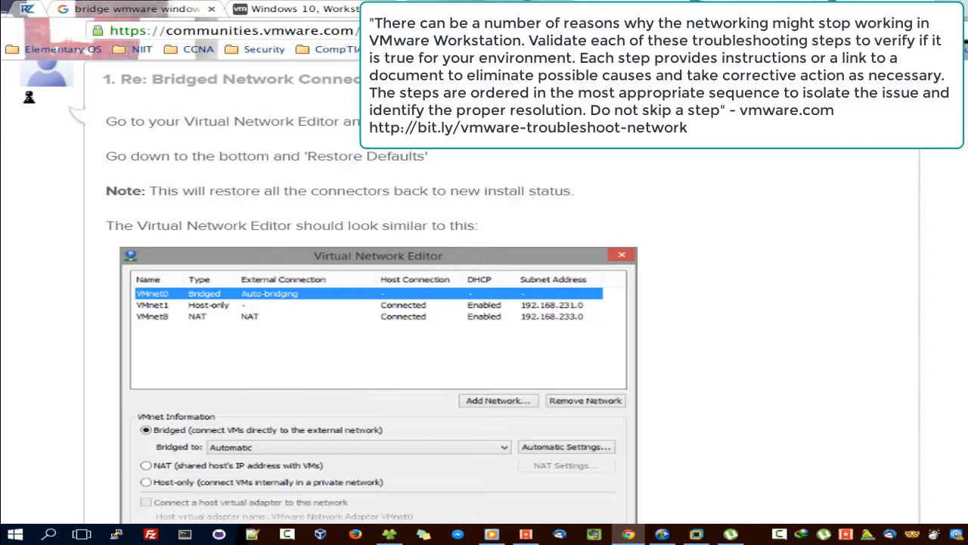
scroll("down", 3)
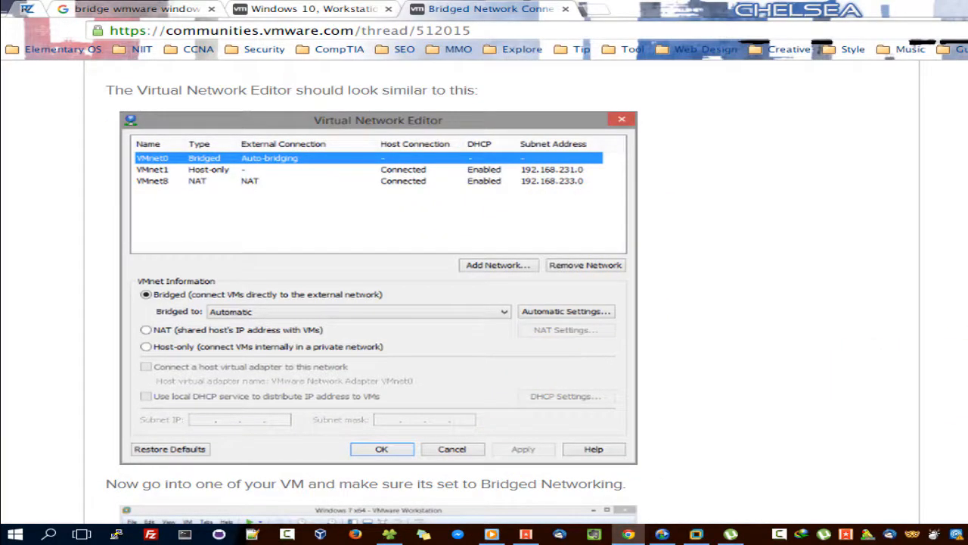
scroll("down", 3)
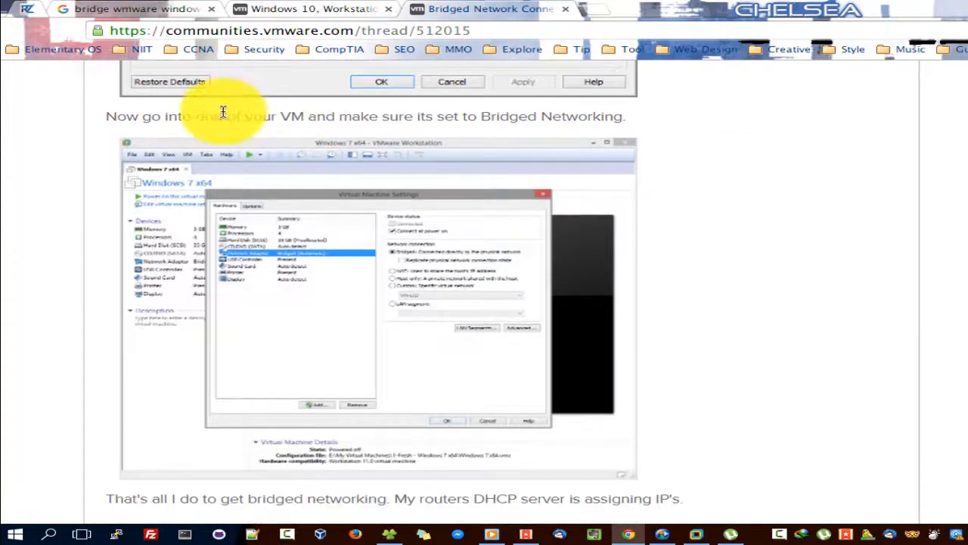
mouse_move(767, 382)
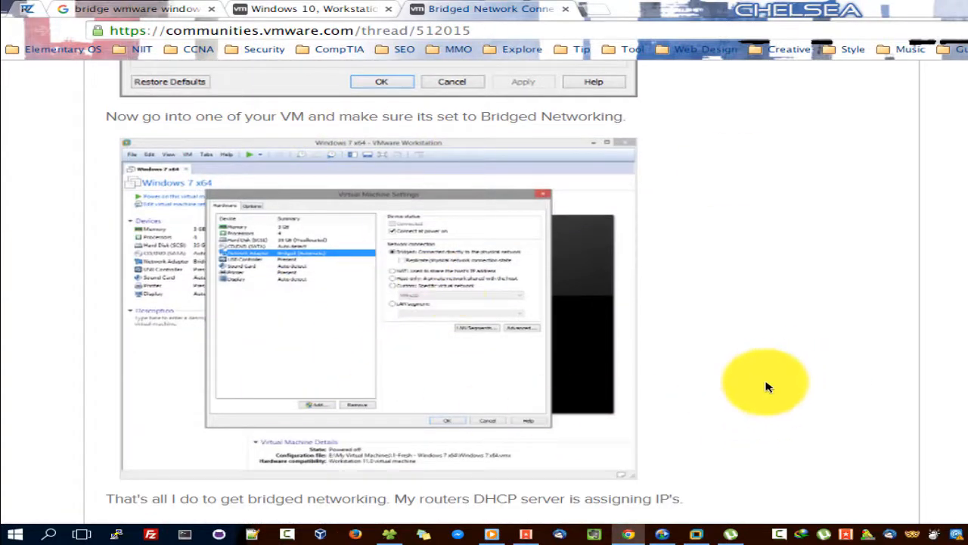
scroll("down", 3)
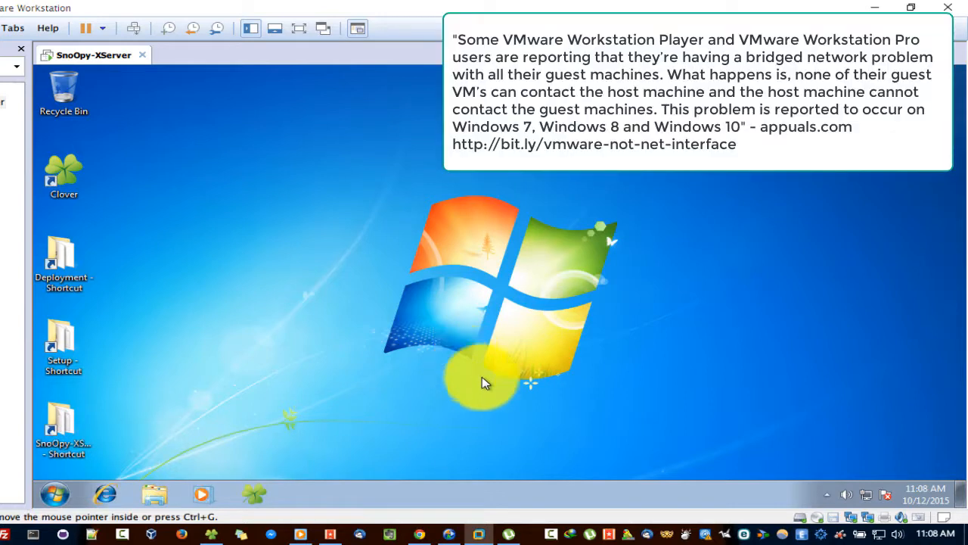
mouse_move(249, 411)
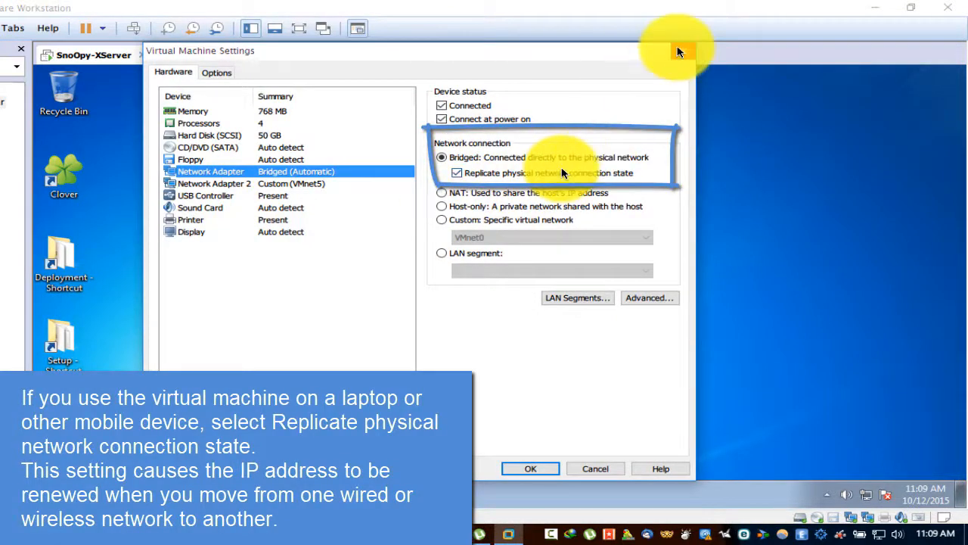
left_click(529, 468)
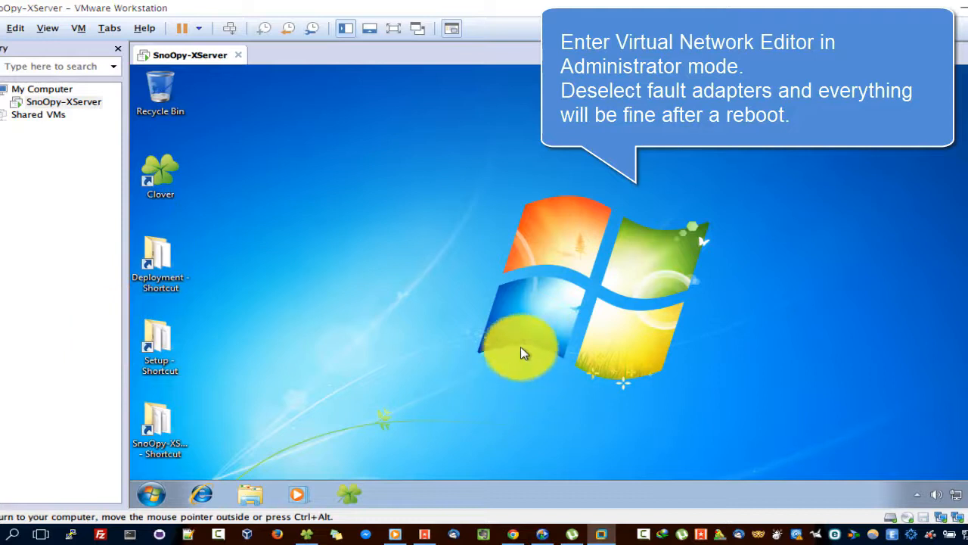
mouse_move(122, 354)
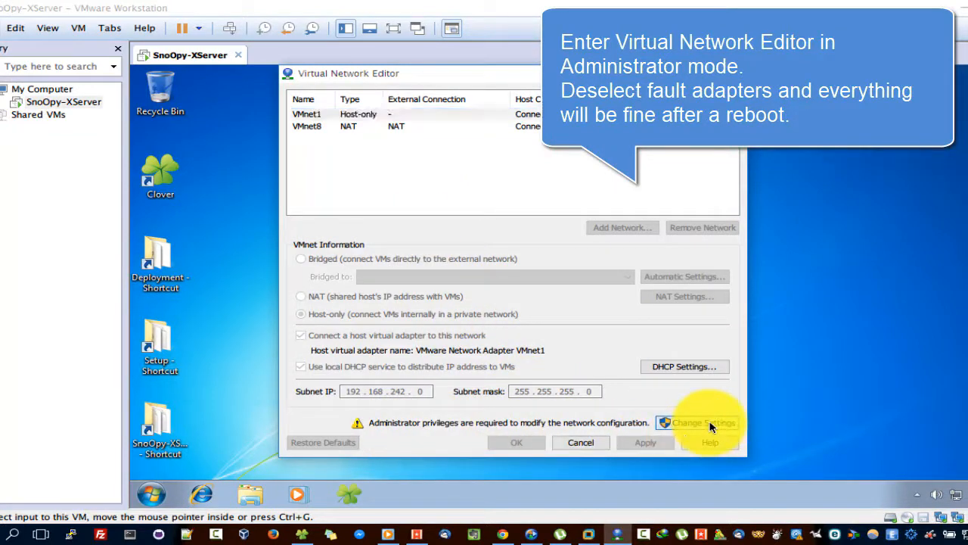
left_click(697, 423)
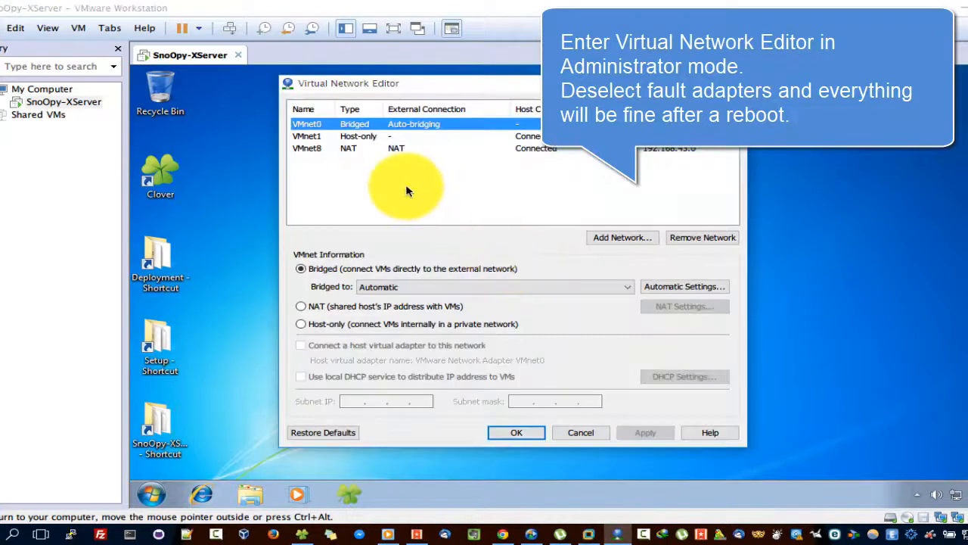
mouse_move(400, 278)
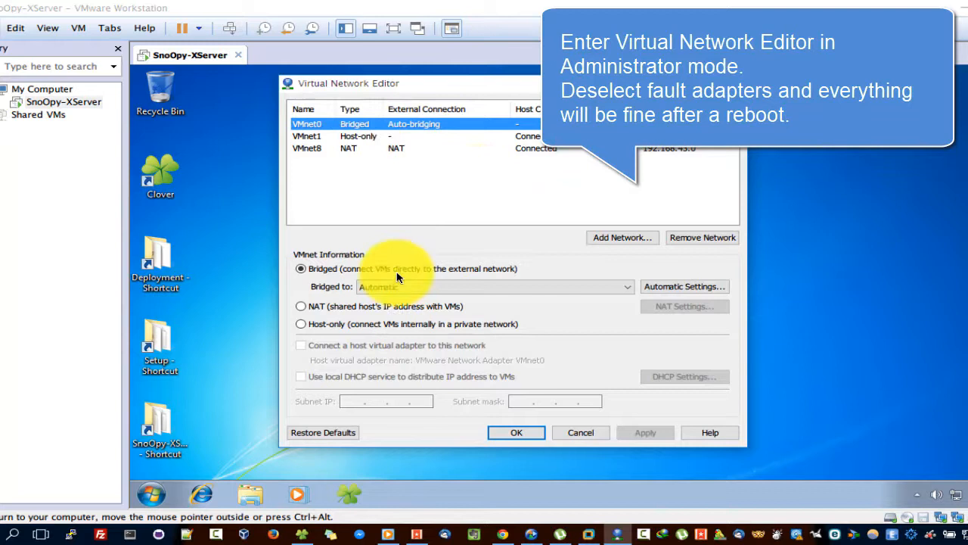
mouse_move(337, 273)
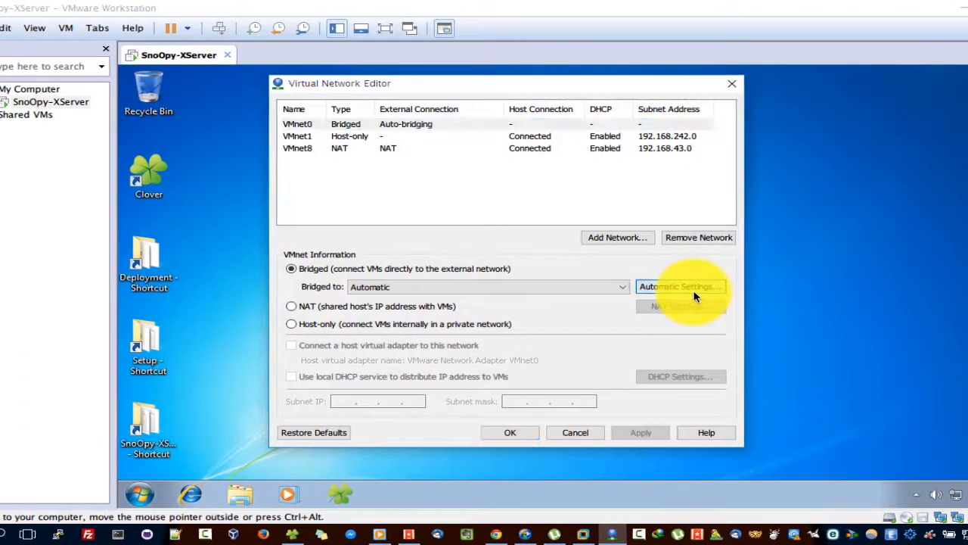
Step: Set VMnet0 automatic bridging to only the Atheros wireless and Broadcom Gigabit adapters
left_click(680, 286)
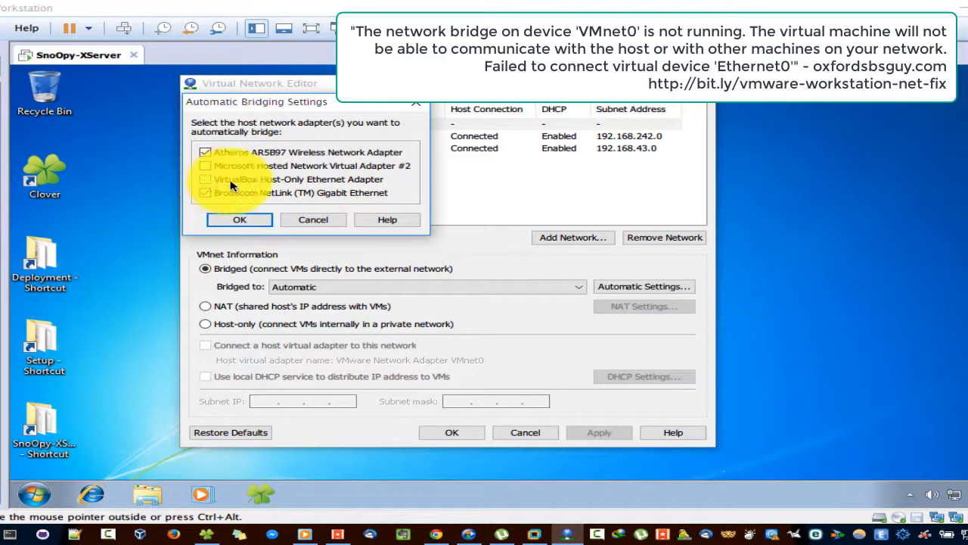
mouse_move(240, 220)
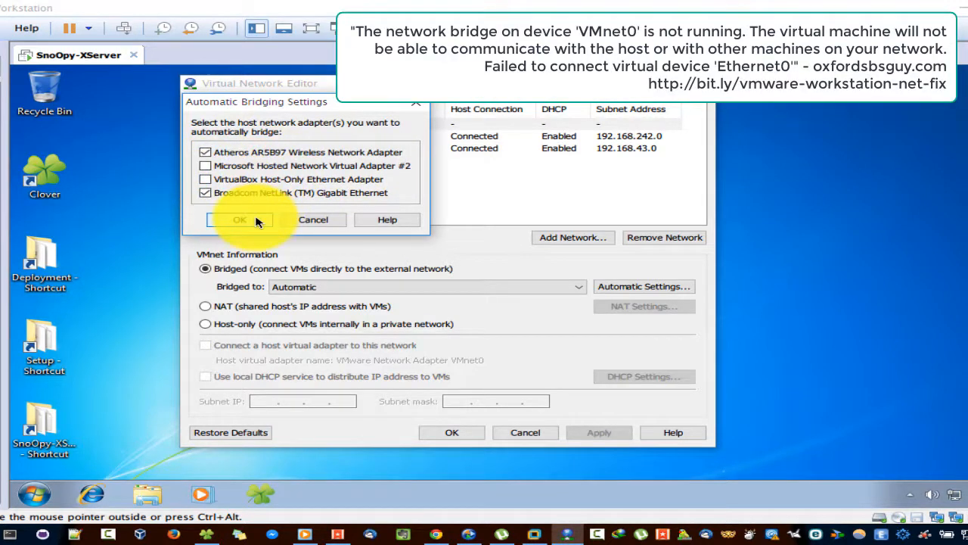
left_click(240, 219)
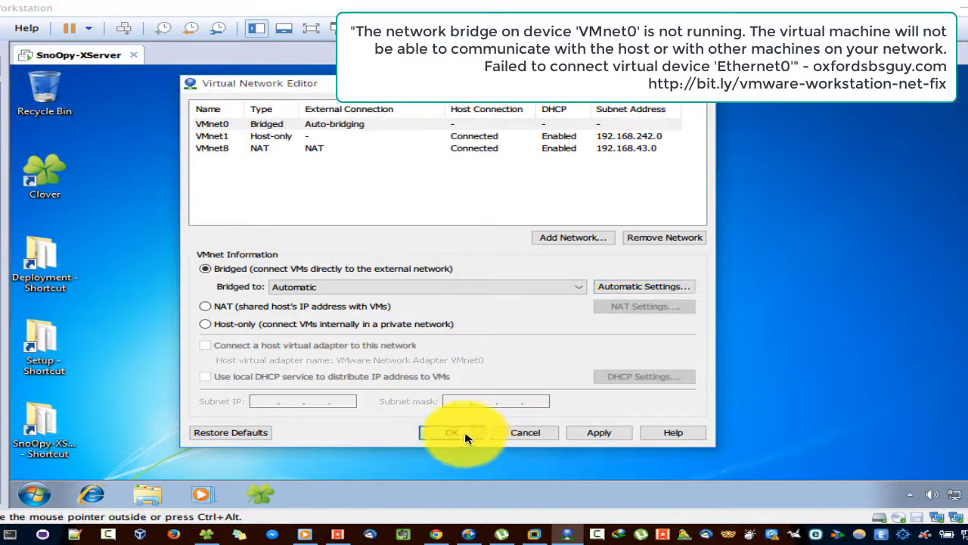
mouse_move(707, 439)
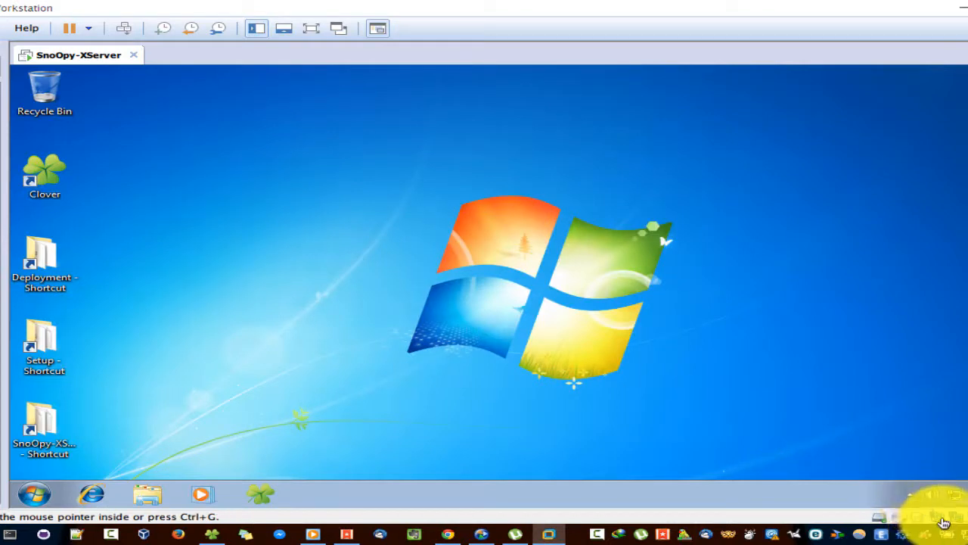
mouse_move(949, 431)
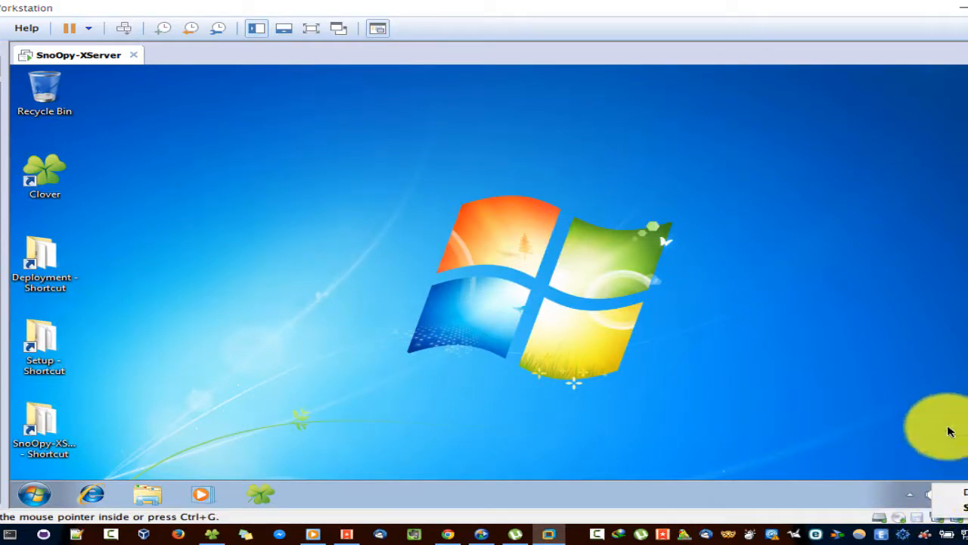
mouse_move(893, 416)
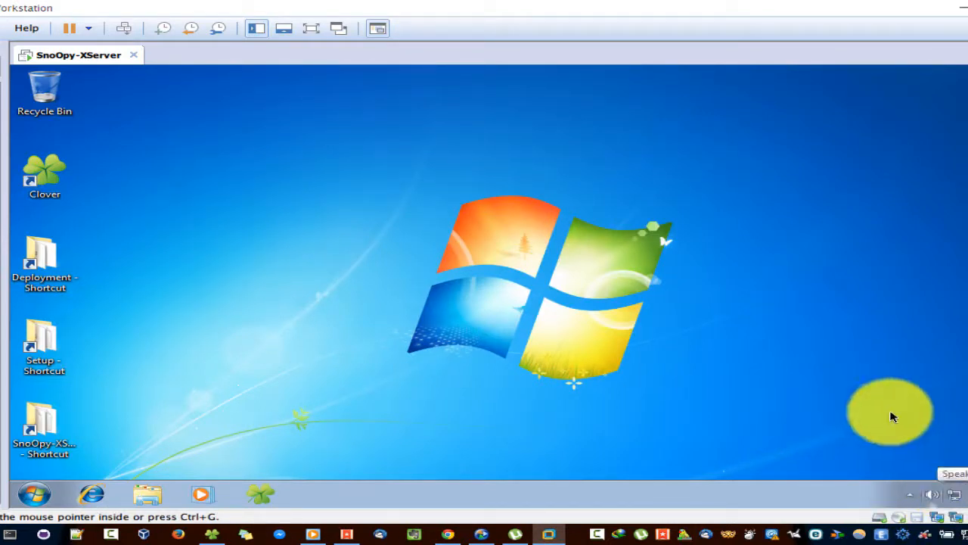
mouse_move(959, 501)
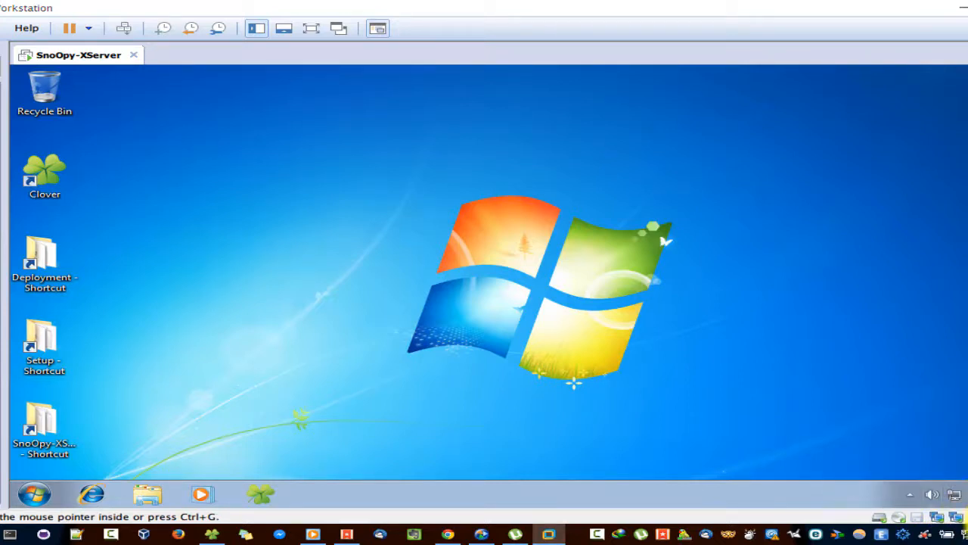
mouse_move(421, 336)
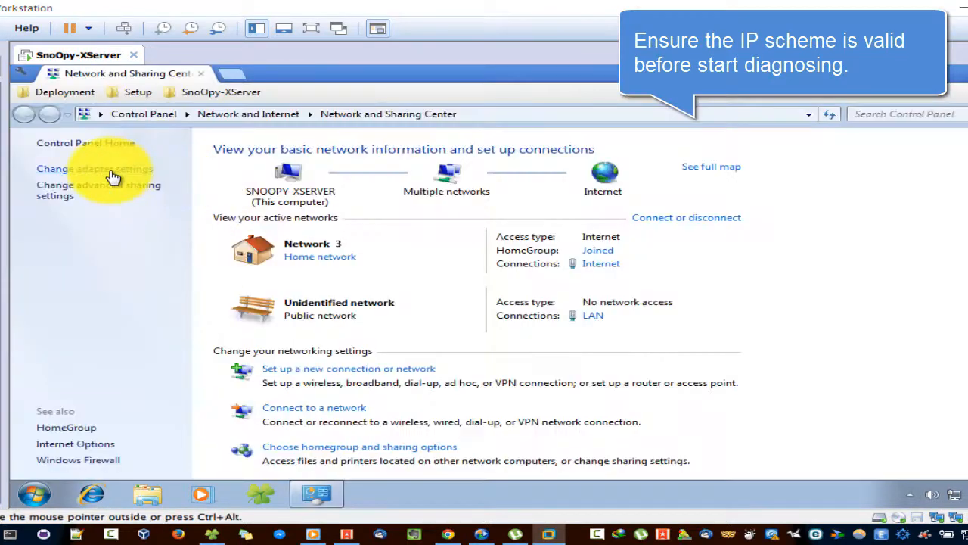
Step: In the guest, list the network adapters and inspect the Internet connection's TCP/IPv4 entry
left_click(94, 168)
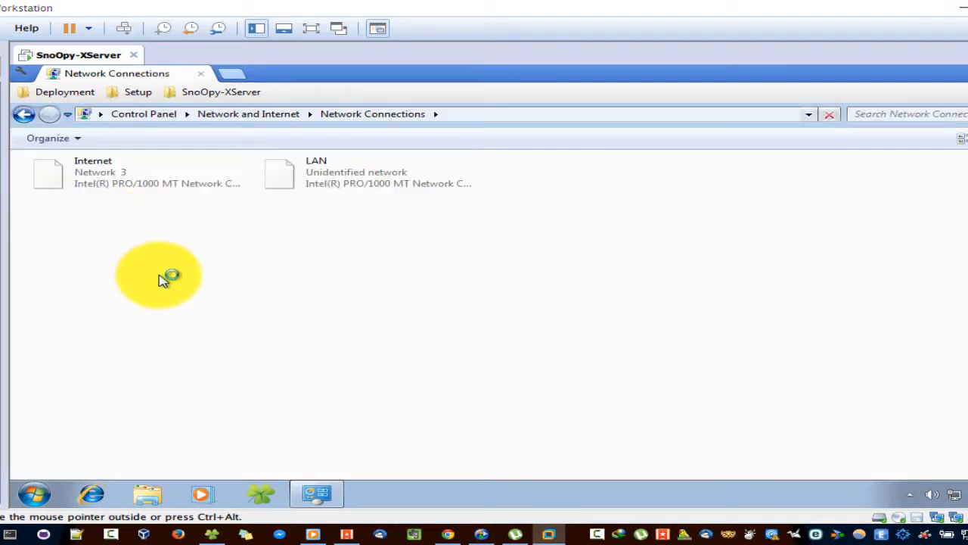
right_click(137, 172)
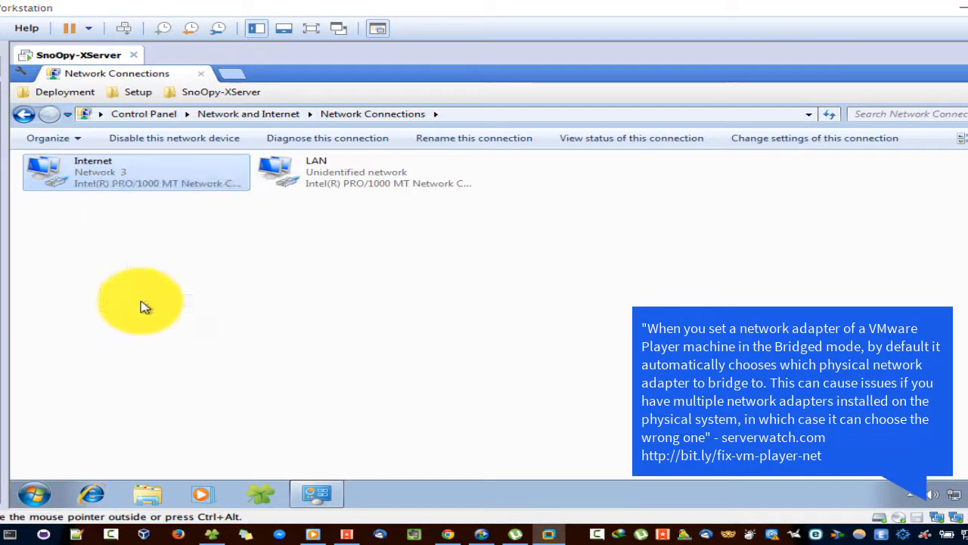
mouse_move(224, 331)
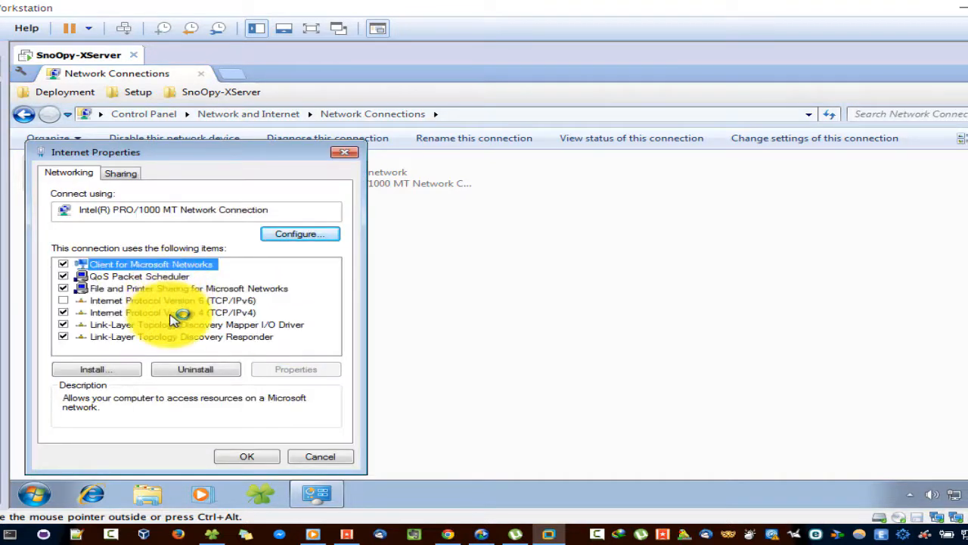
left_click(171, 312)
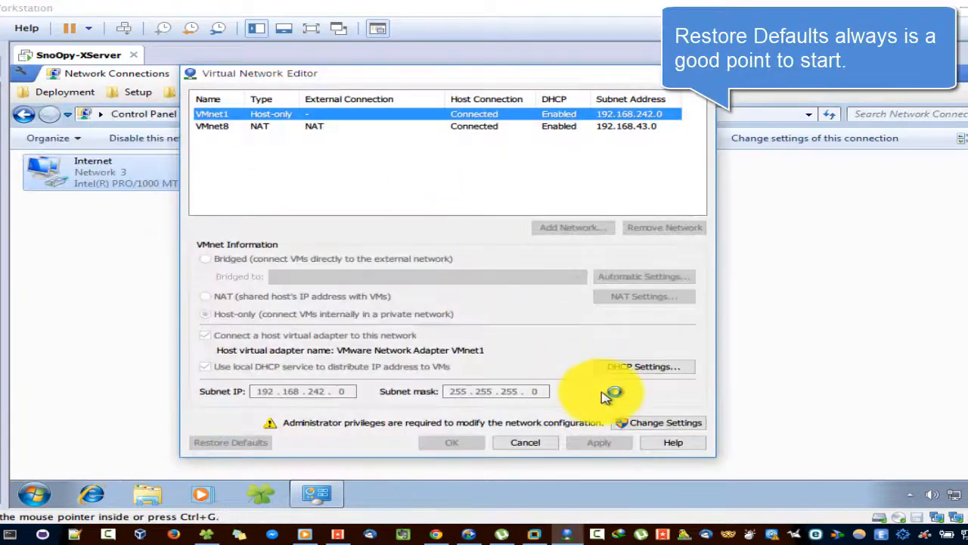
Step: Request administrator rights for the network editor and approve the User Account Control prompt
left_click(659, 422)
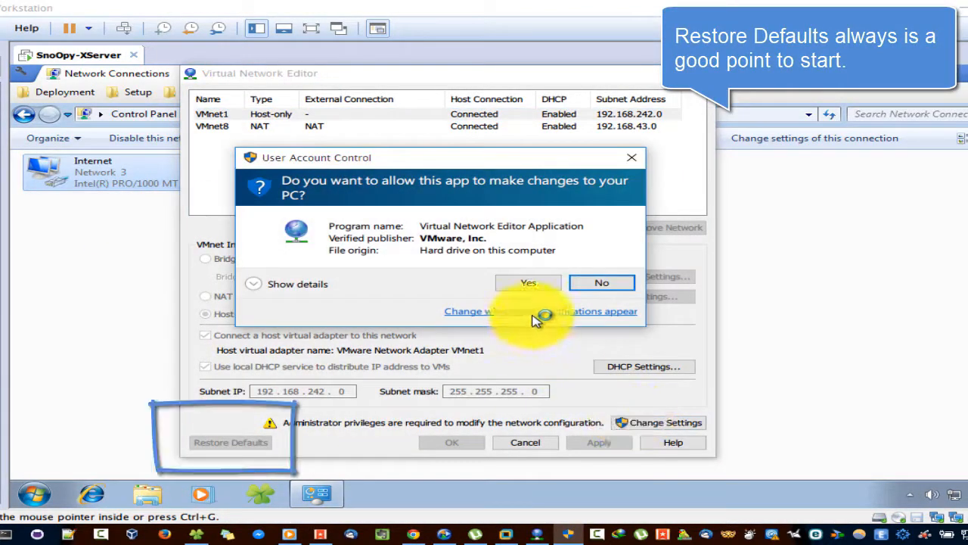
left_click(528, 282)
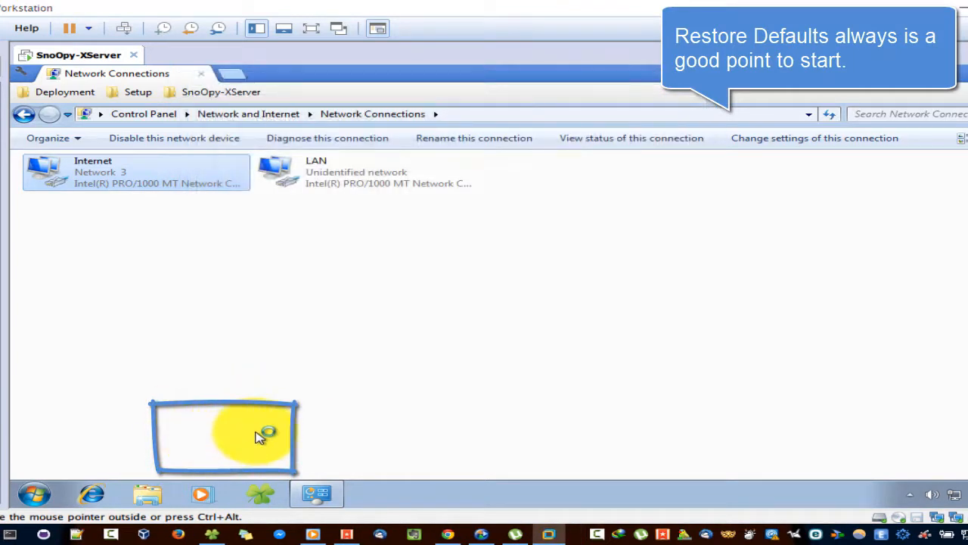